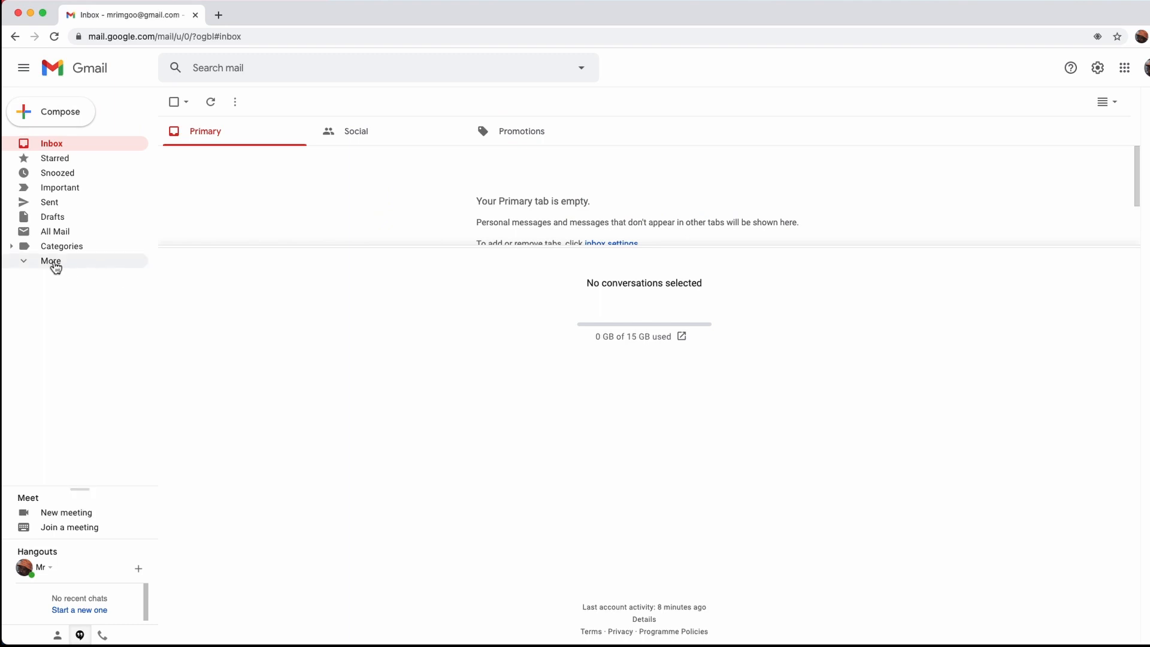
Step: Expand the folder list and go to the Spam folder holding the Seniors Online email
click(51, 262)
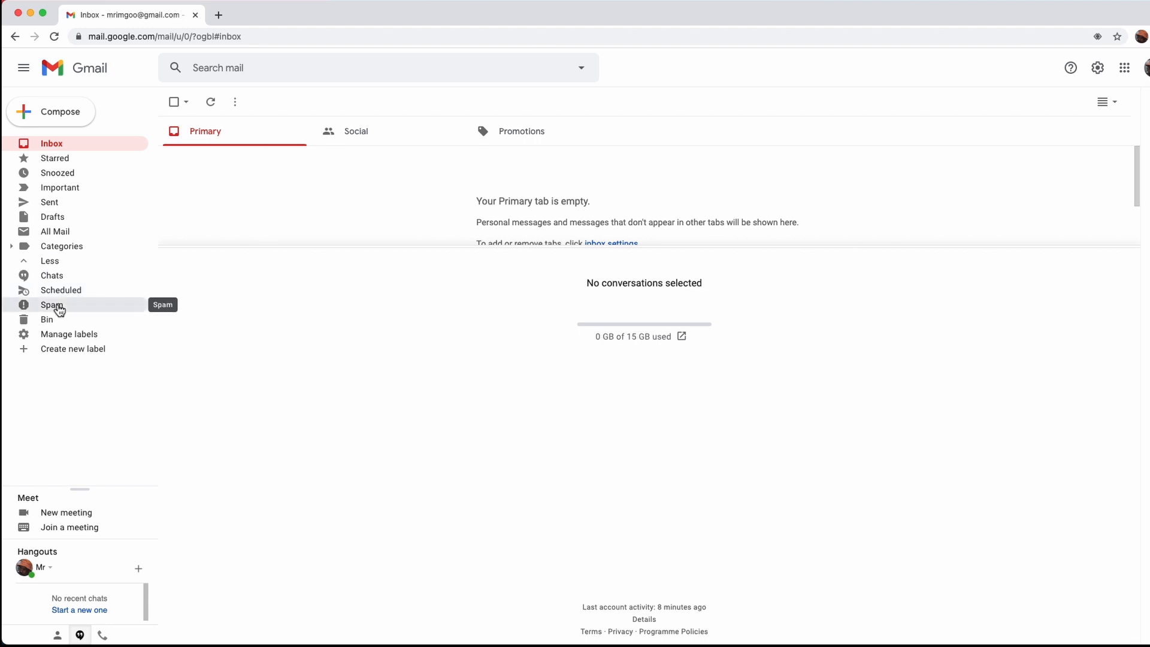
click(52, 305)
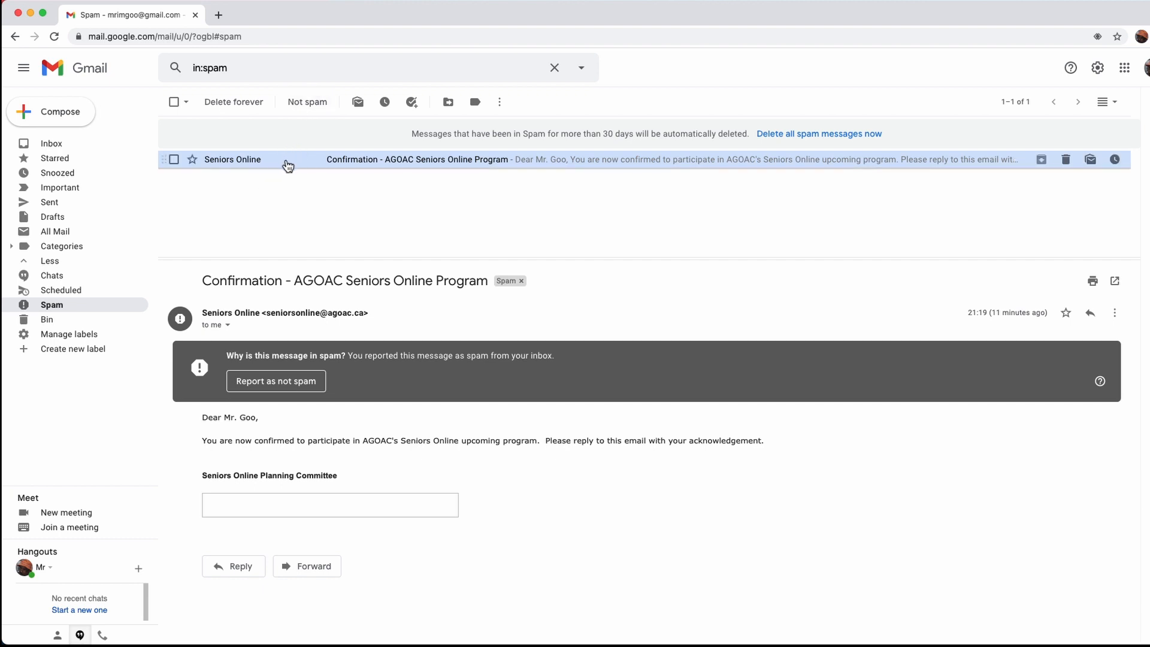
mouse_move(238, 159)
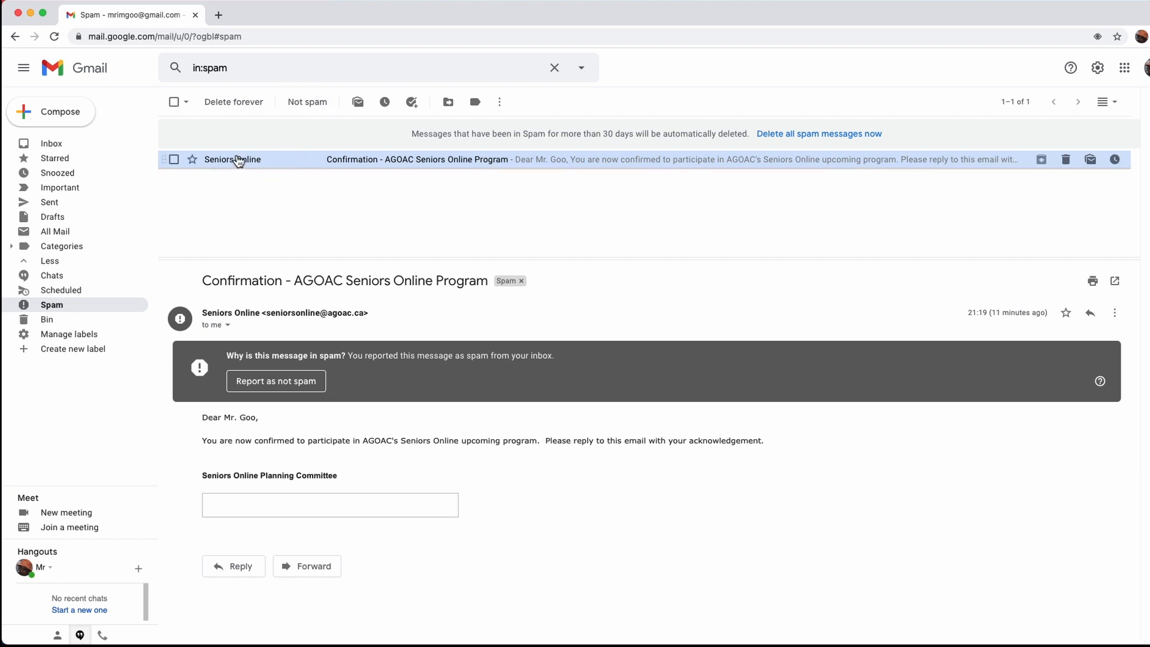
mouse_move(254, 174)
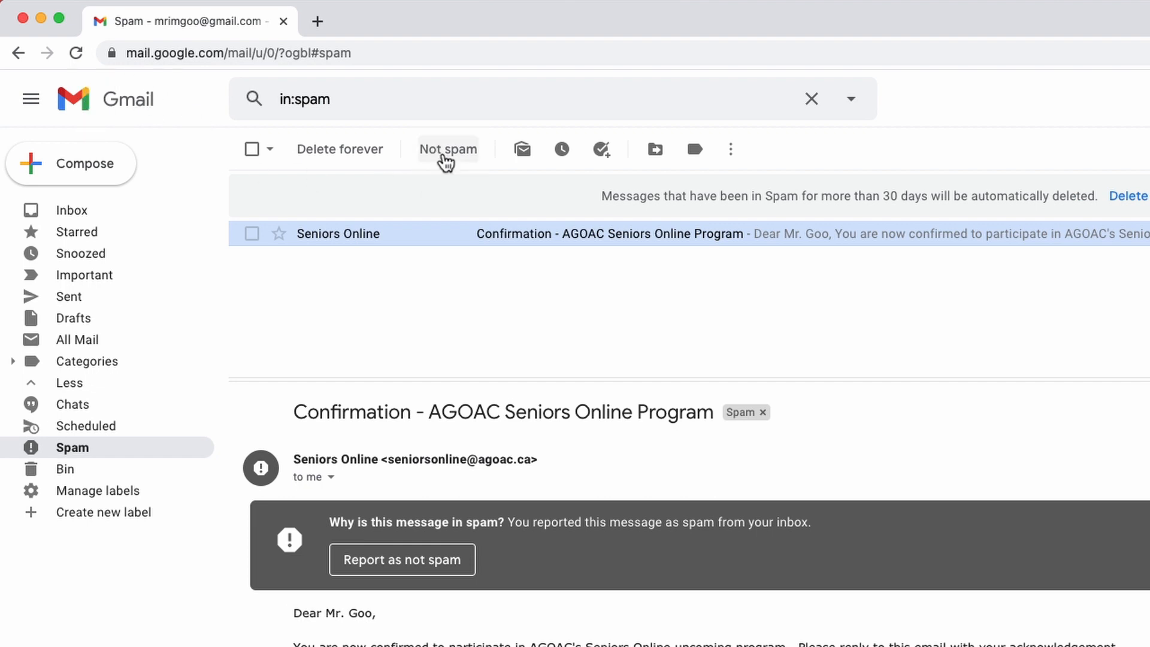
Step: Mark the Seniors Online confirmation as Not spam, emptying the Spam folder
click(447, 150)
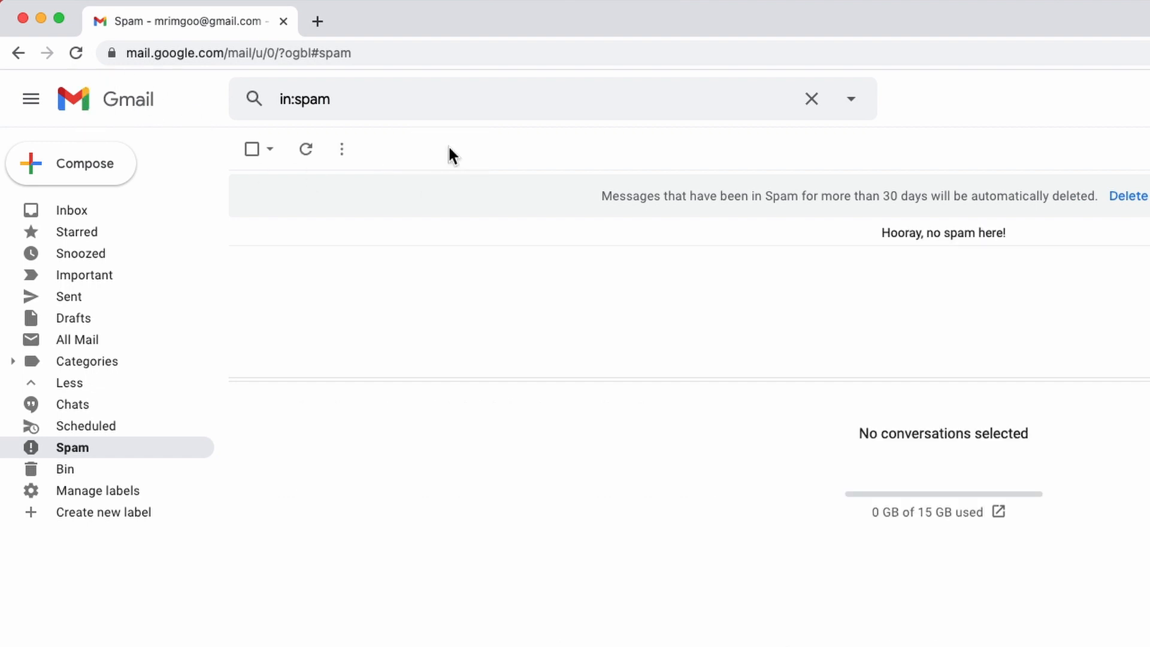
mouse_move(101, 218)
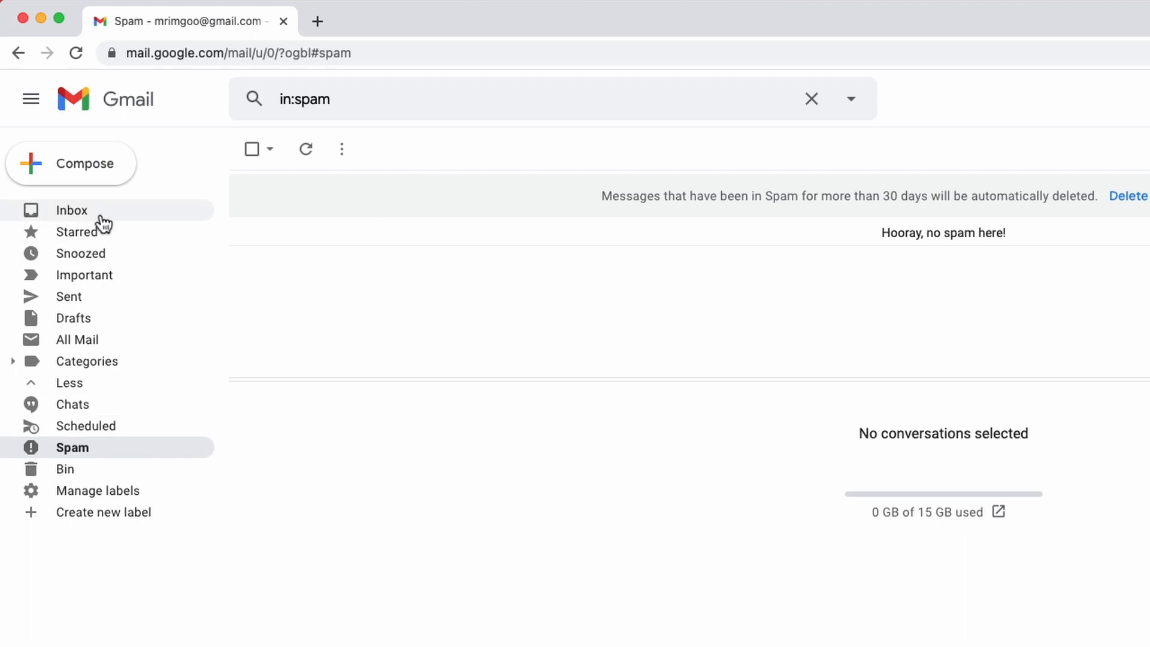
Step: Return to the Inbox to confirm the email arrived, then reach the full Settings page
click(71, 209)
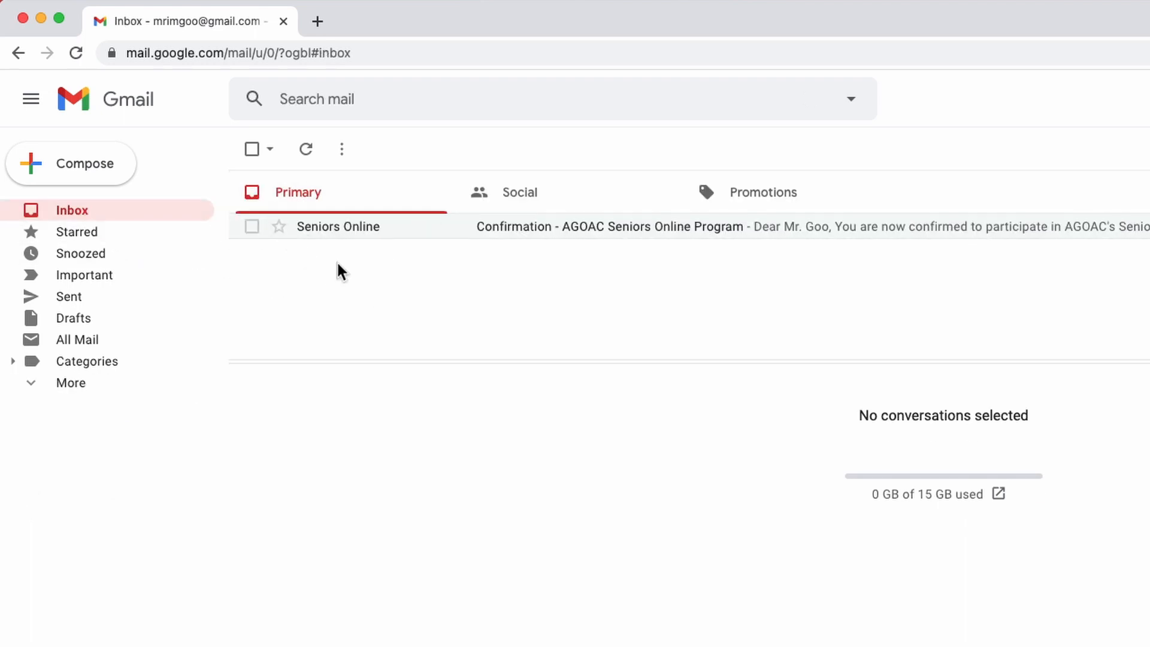
mouse_move(648, 313)
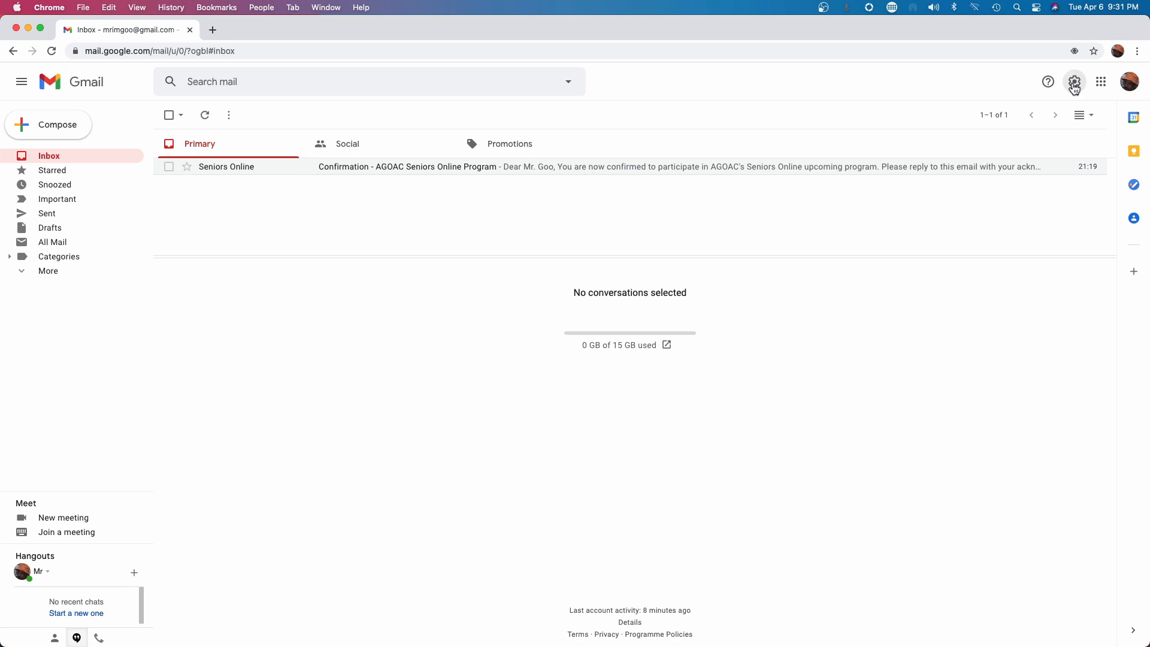
click(1073, 82)
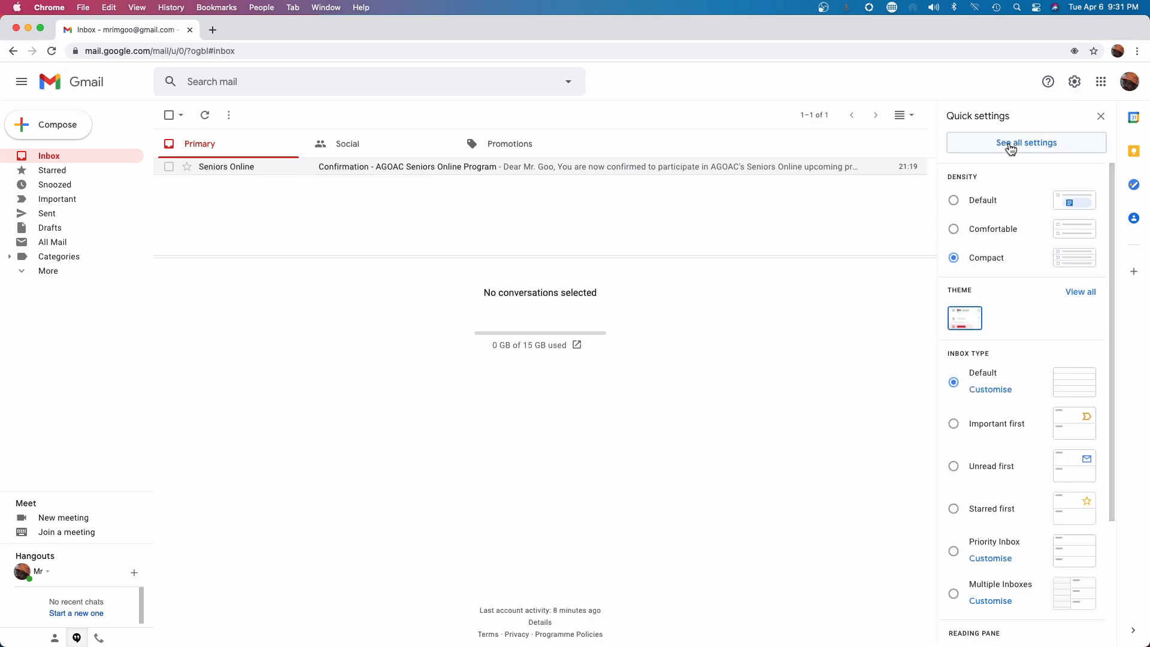
click(1025, 143)
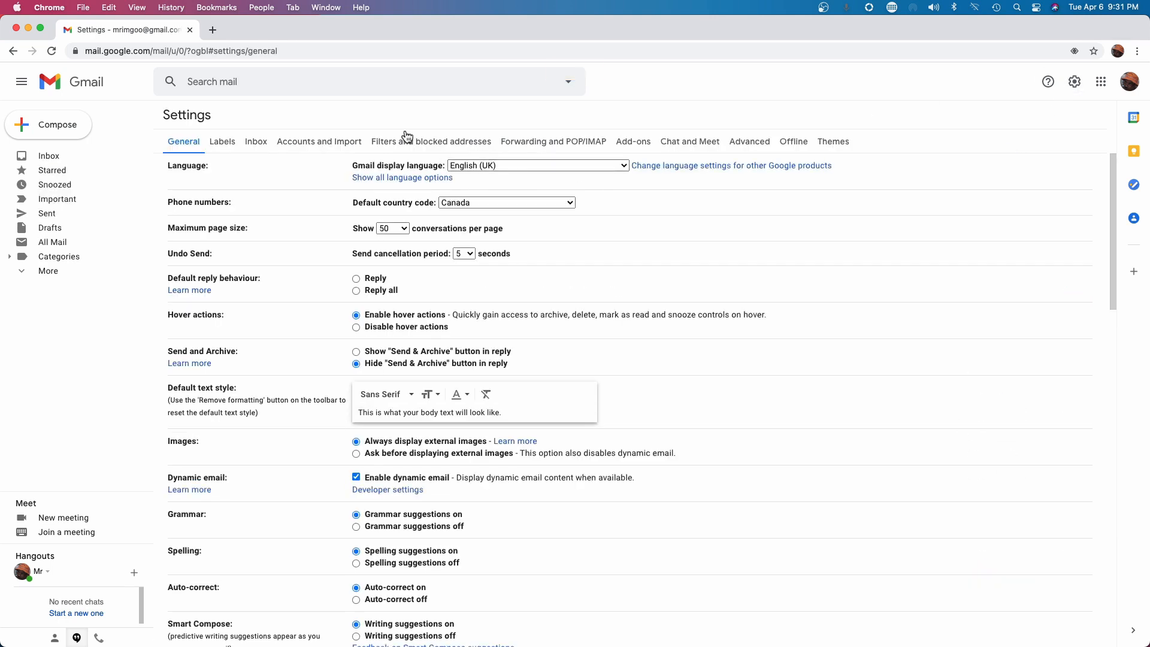
mouse_move(352, 122)
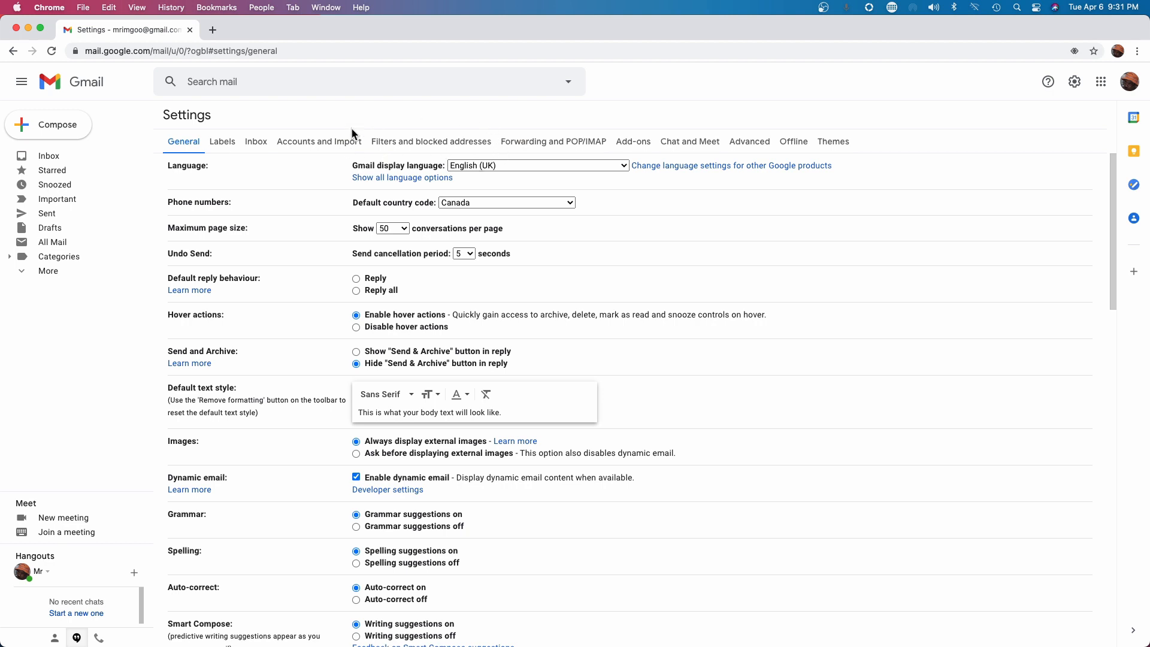
mouse_move(447, 147)
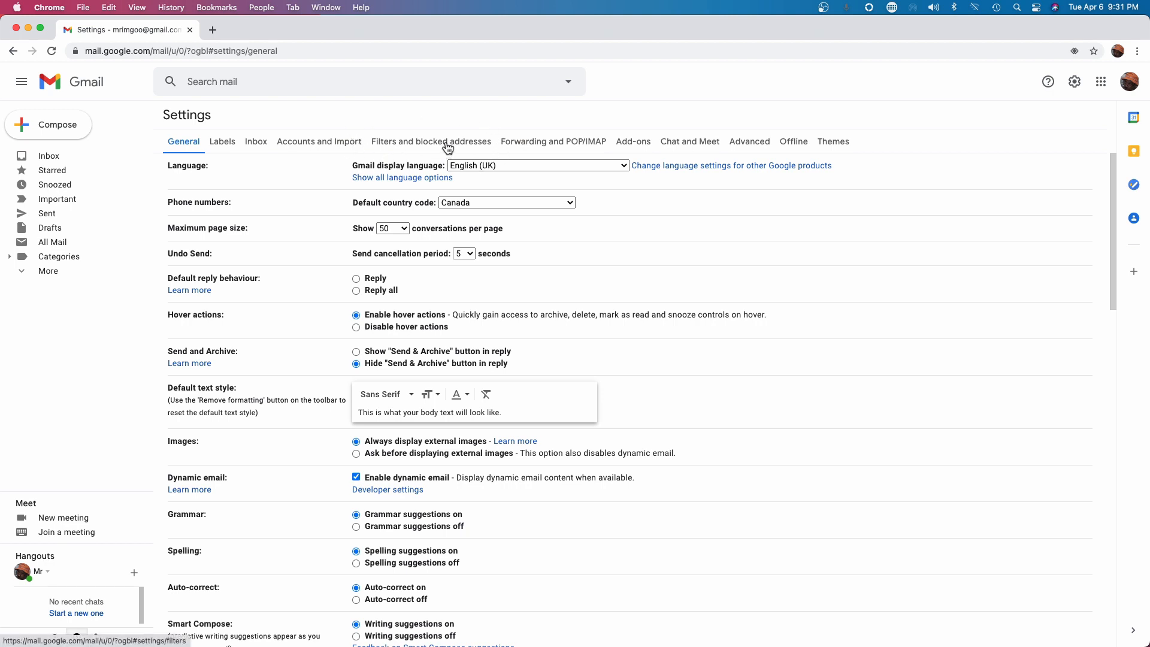
click(430, 141)
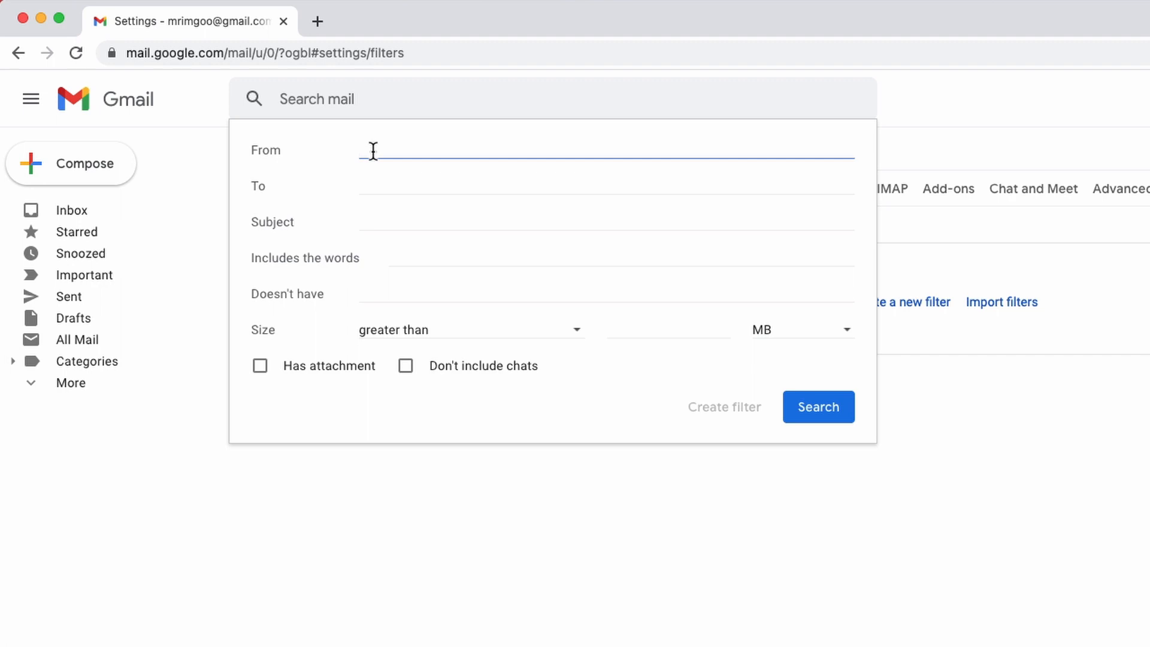
mouse_move(449, 155)
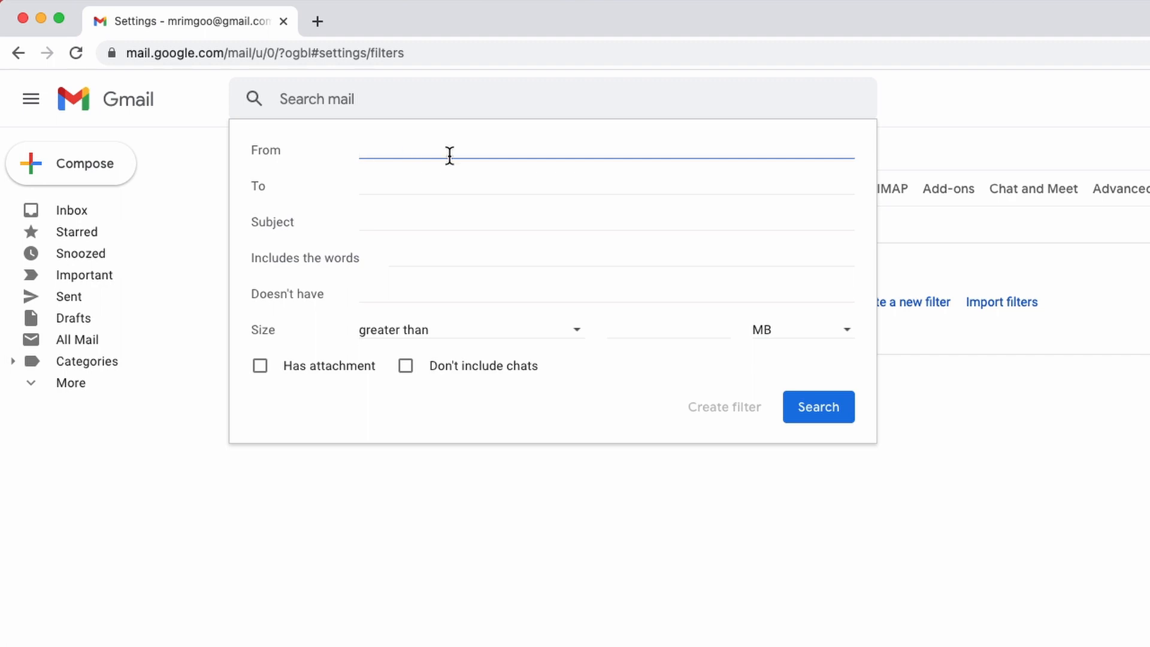
text(*)
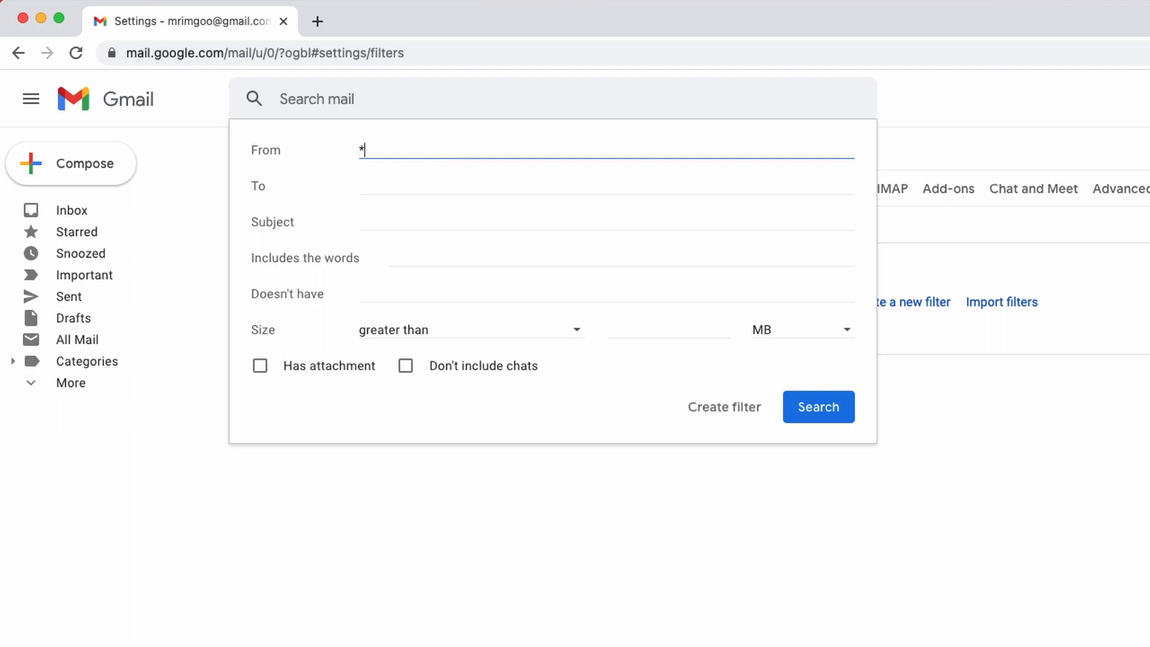
text(@)
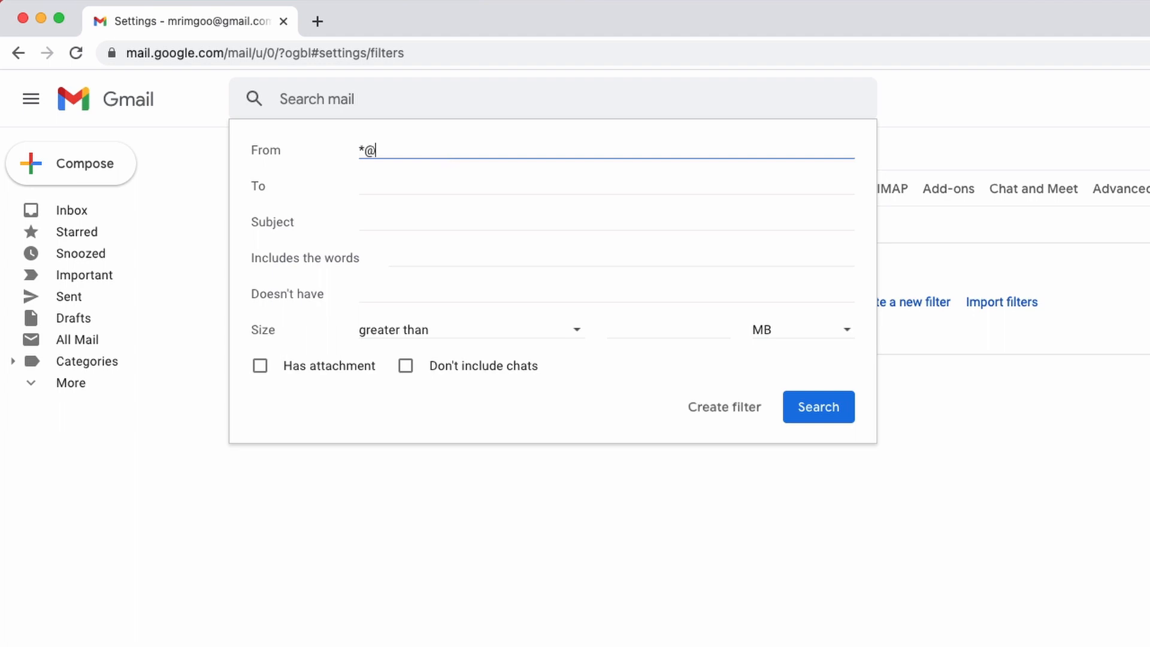
text(ag)
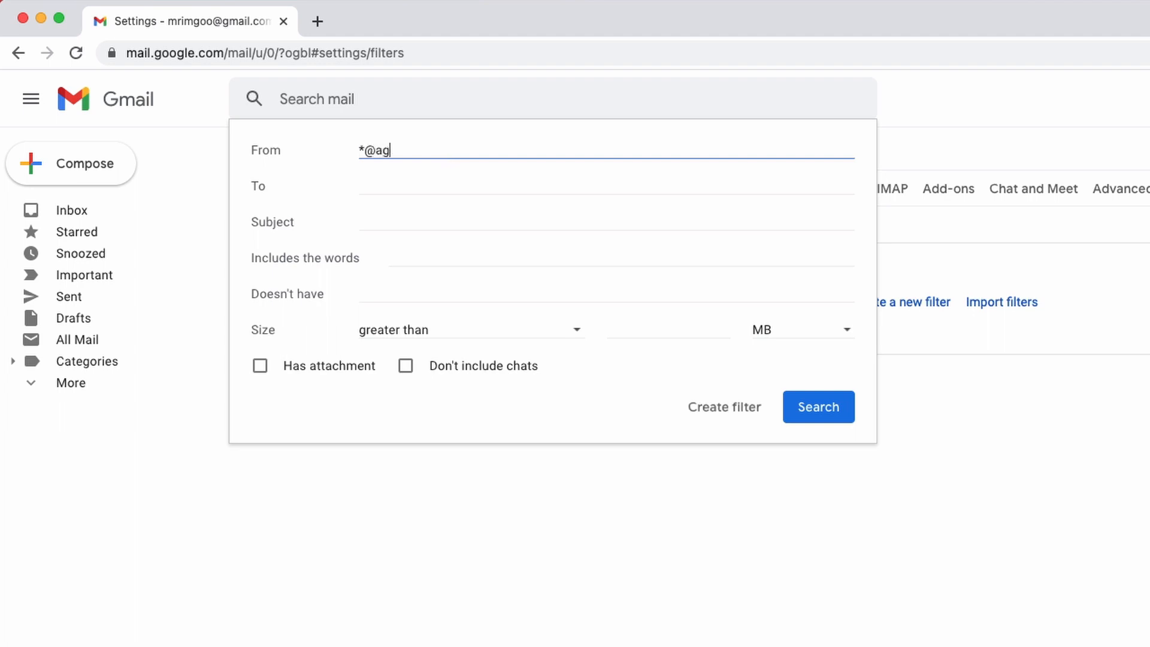
text(oac)
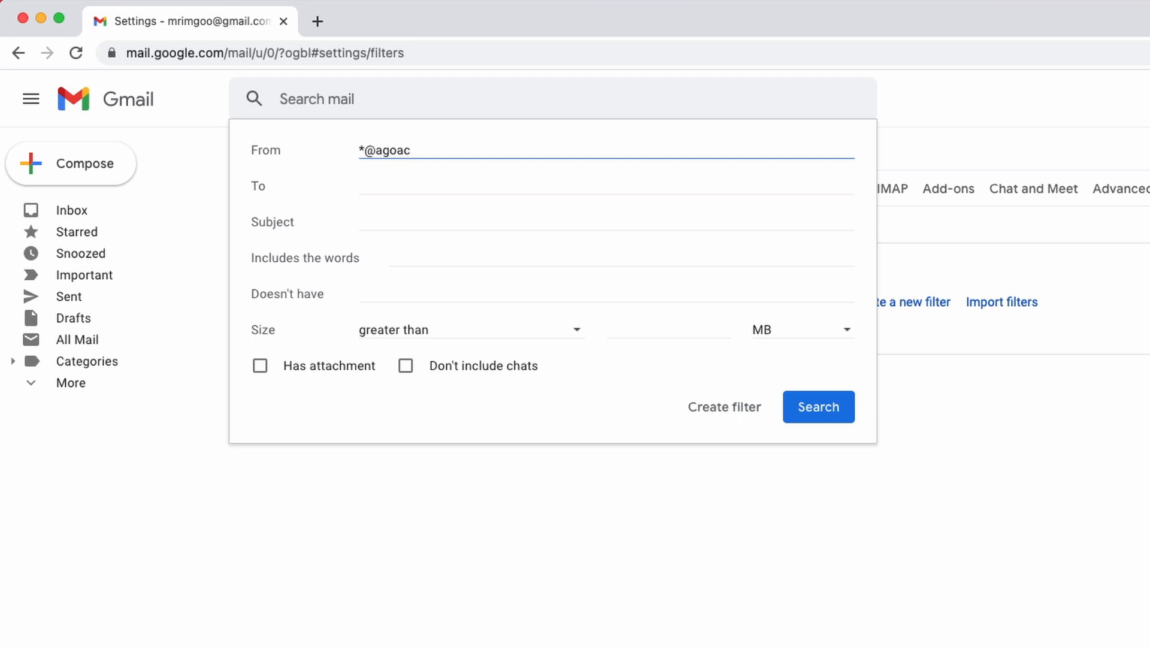
text(.ca)
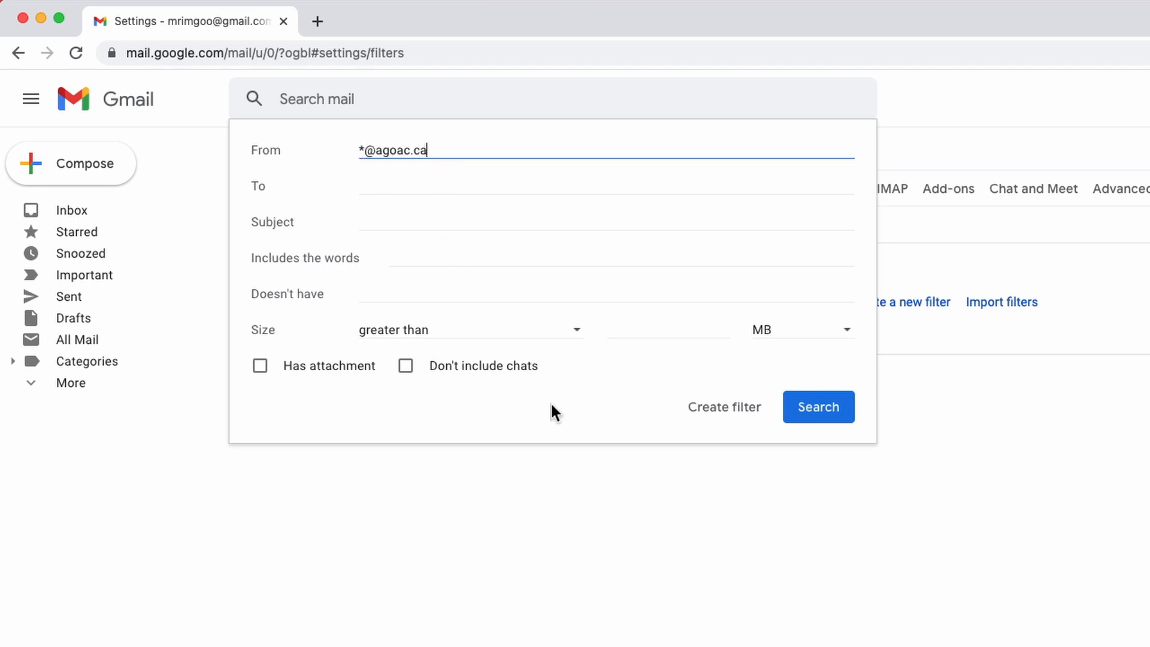
mouse_move(724, 407)
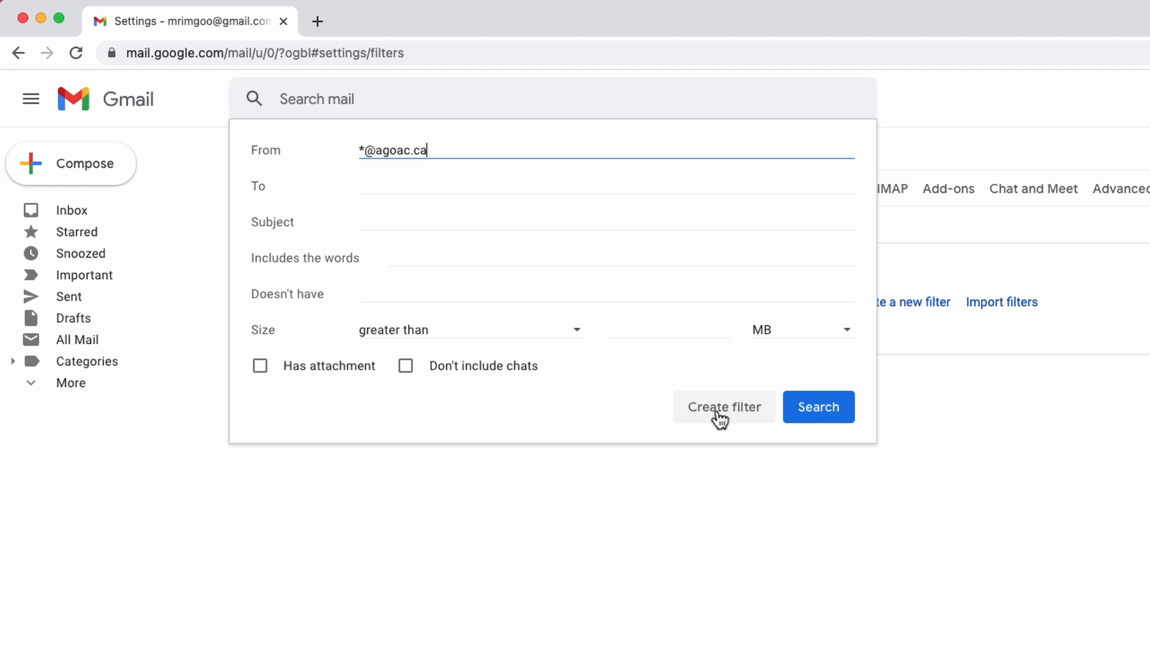
click(722, 408)
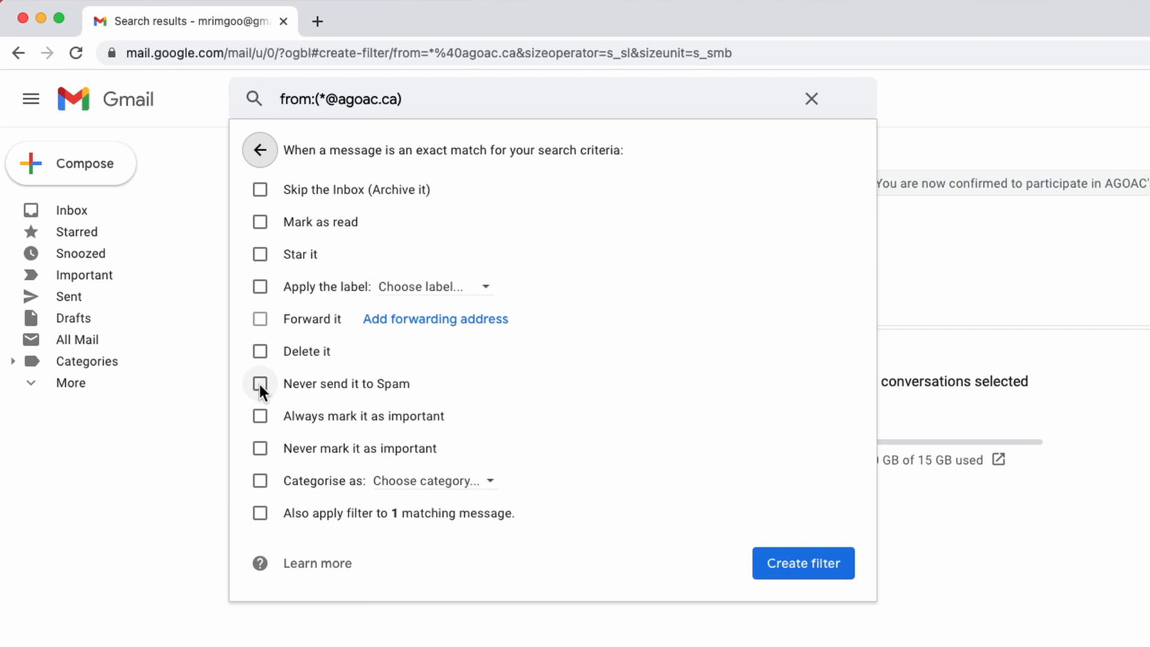
mouse_move(328, 395)
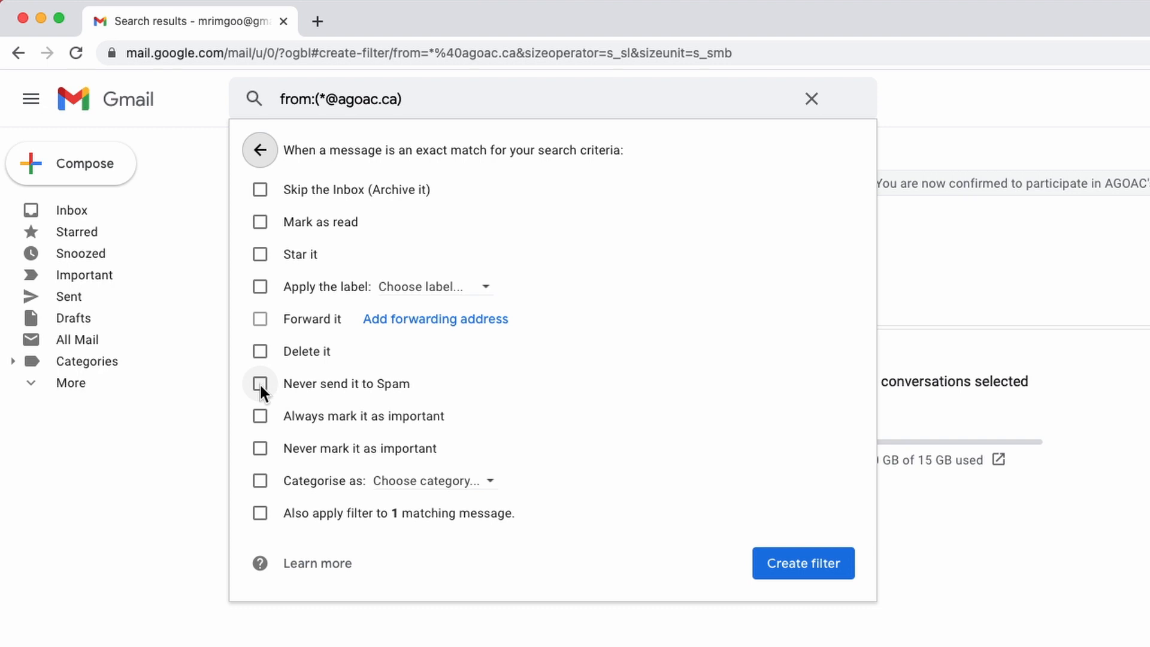
click(260, 384)
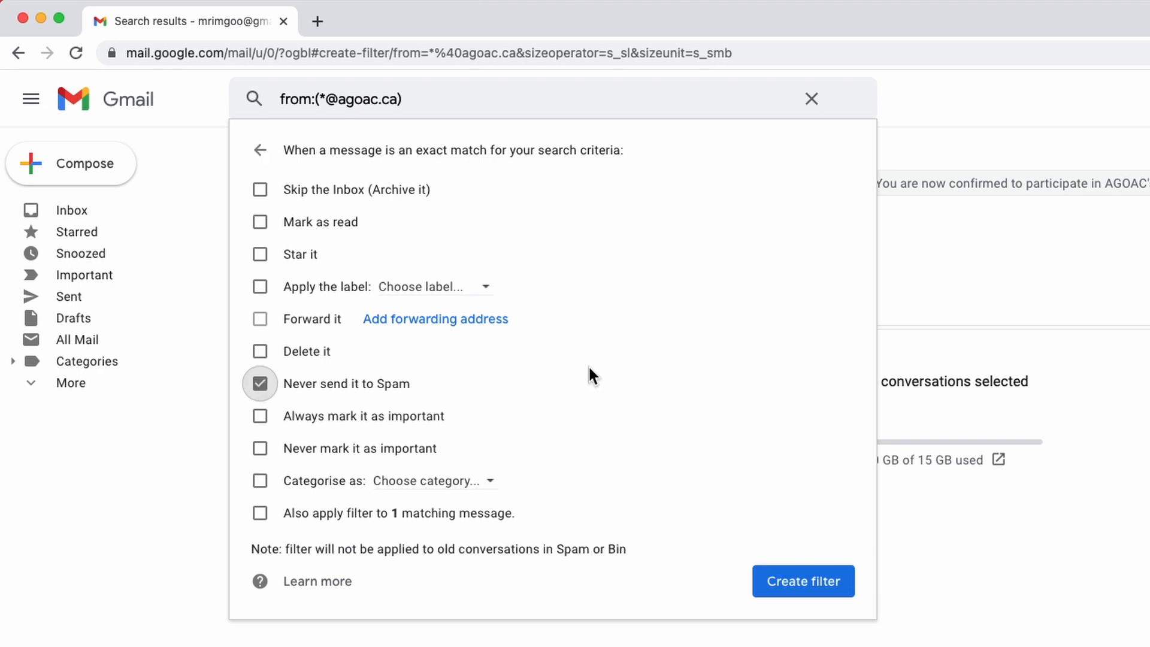
click(803, 581)
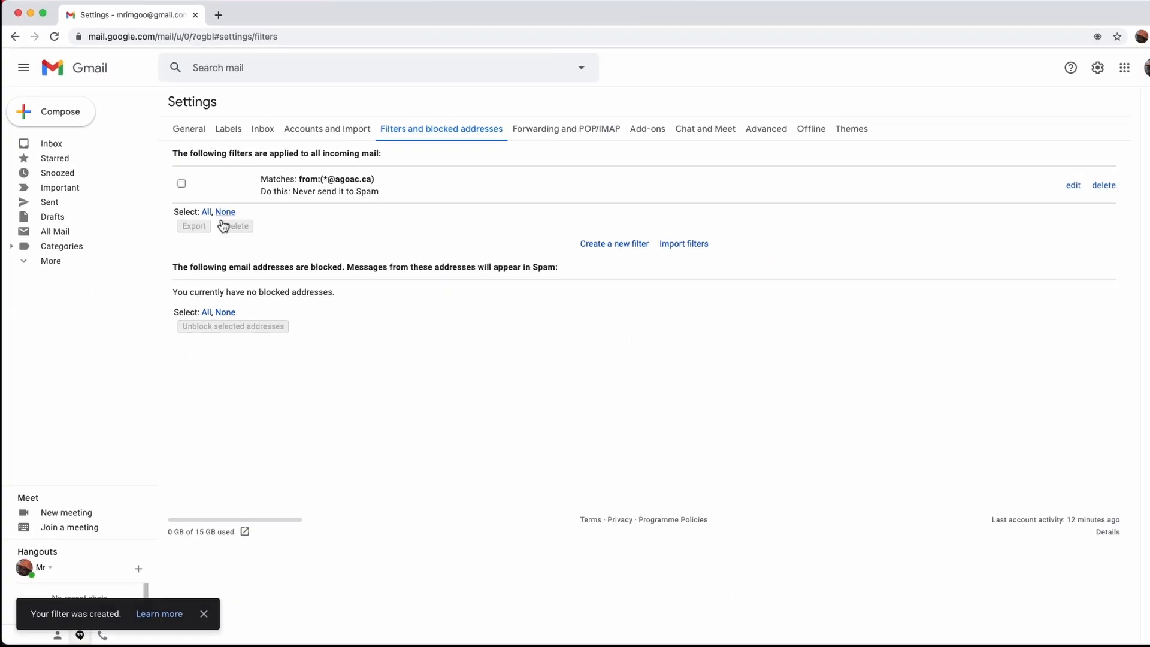
mouse_move(278, 186)
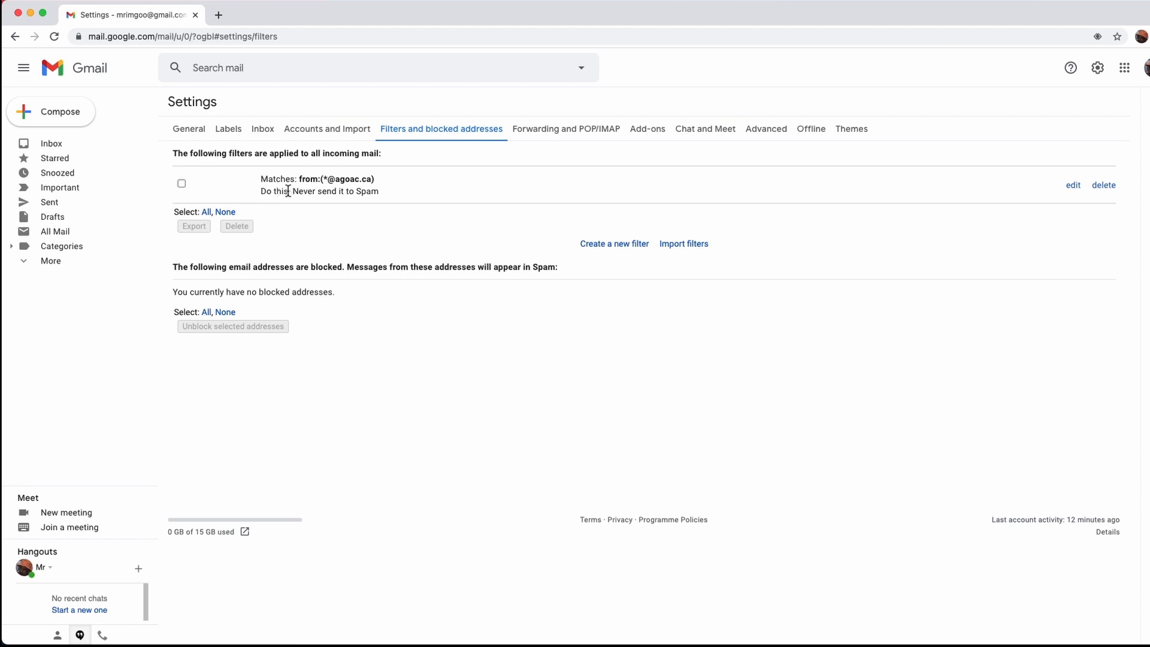
mouse_move(371, 184)
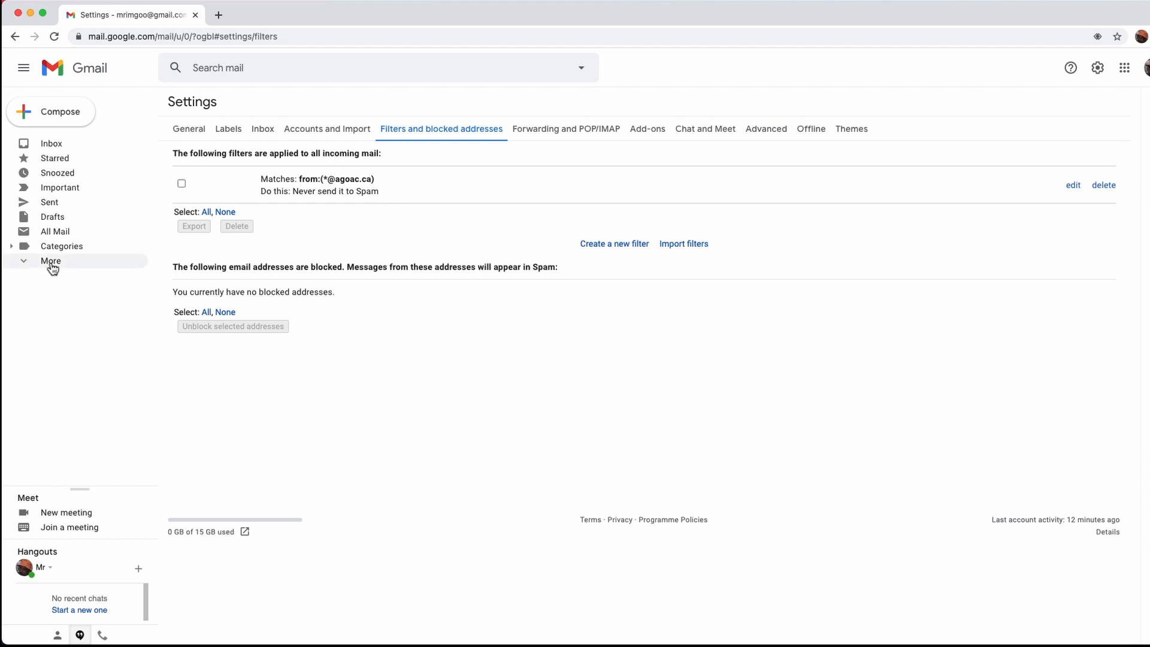
Step: Expand the left sidebar to show the full folder list including Spam
click(50, 260)
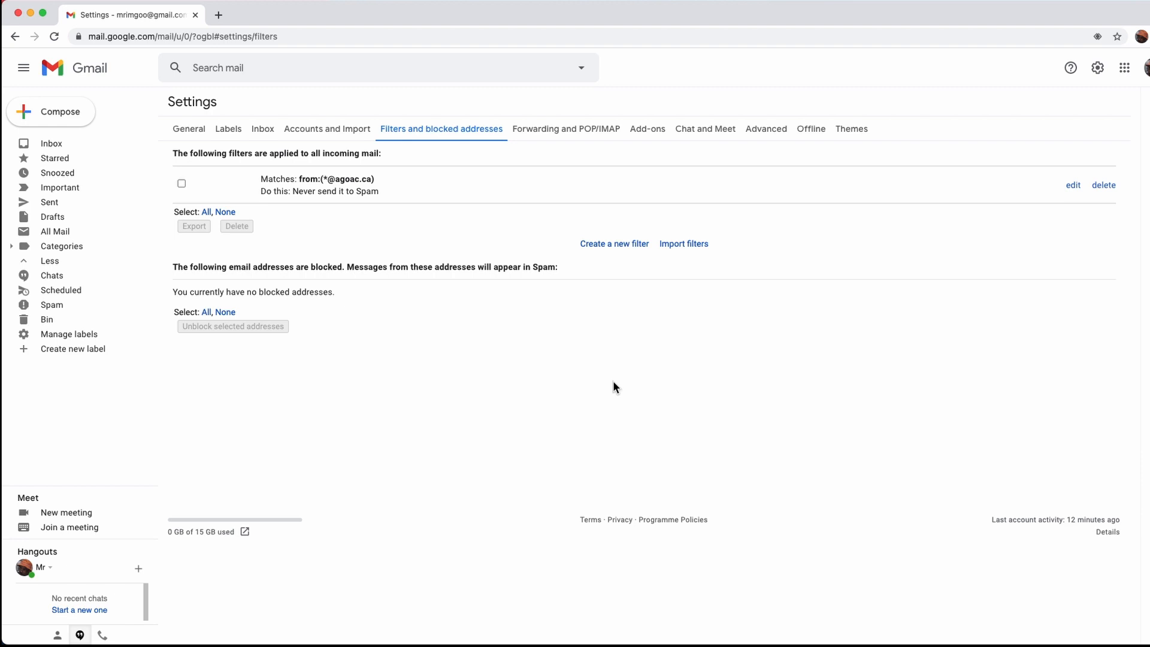
mouse_move(575, 390)
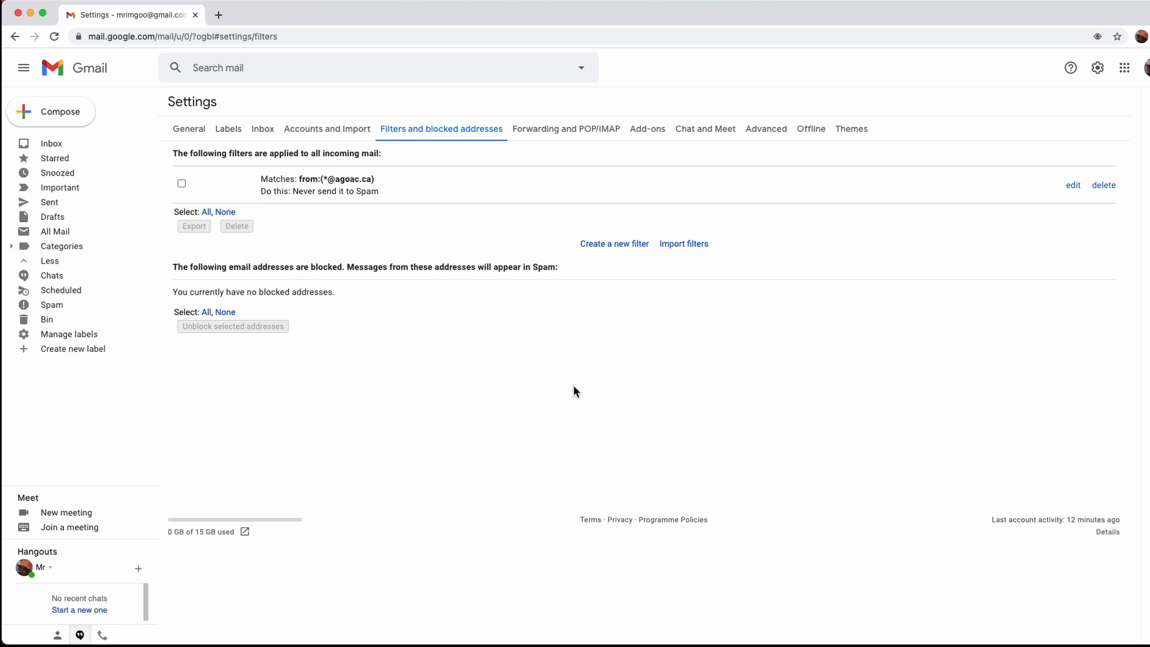